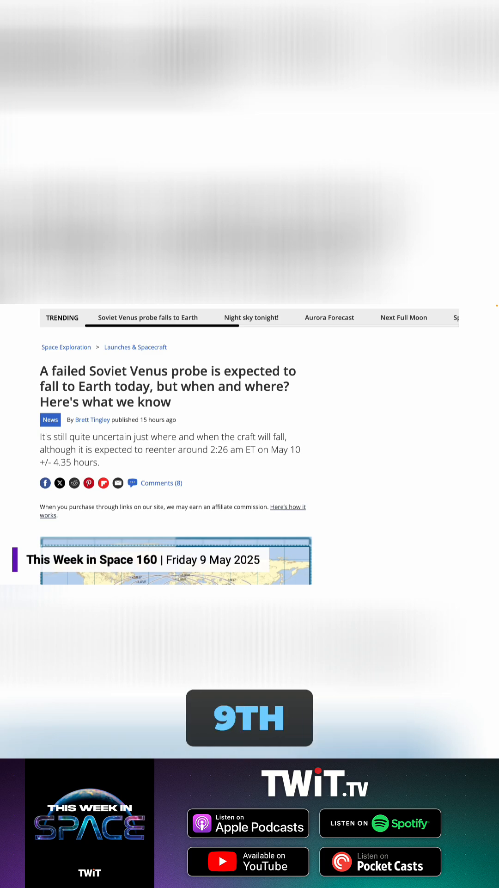
scroll("down", 3)
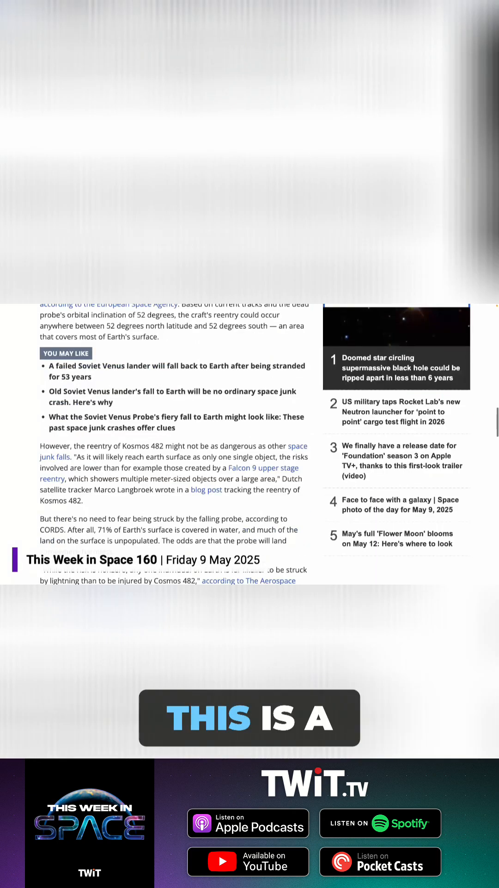
scroll("down", 3)
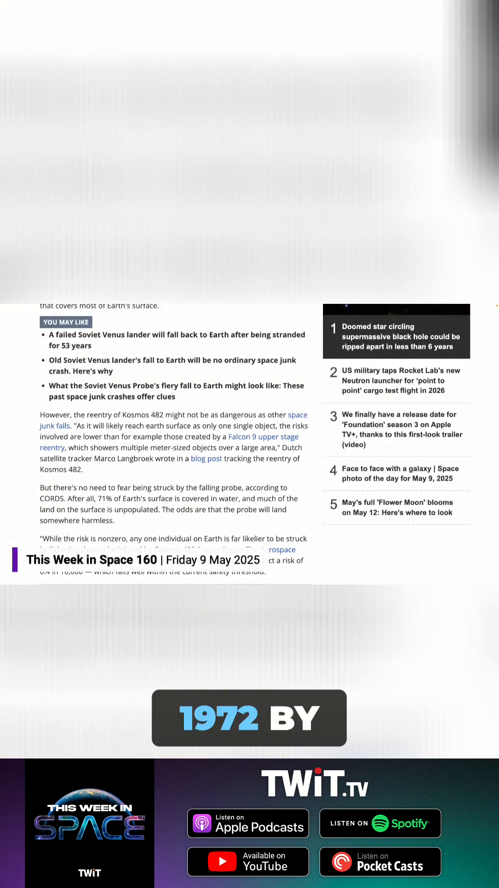